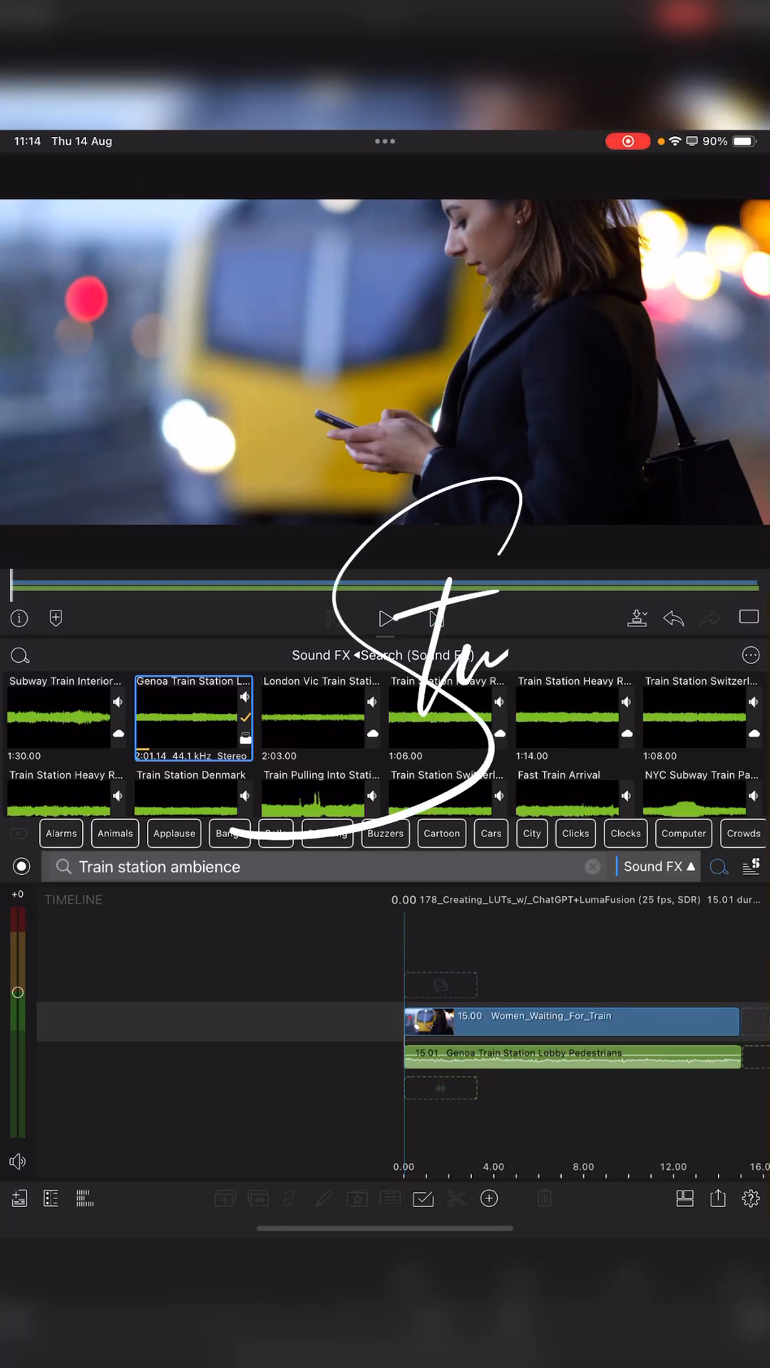
Zoom the timeline and select the Genoa Train Station Lobby Pedestrians ambience clip.
click(487, 1197)
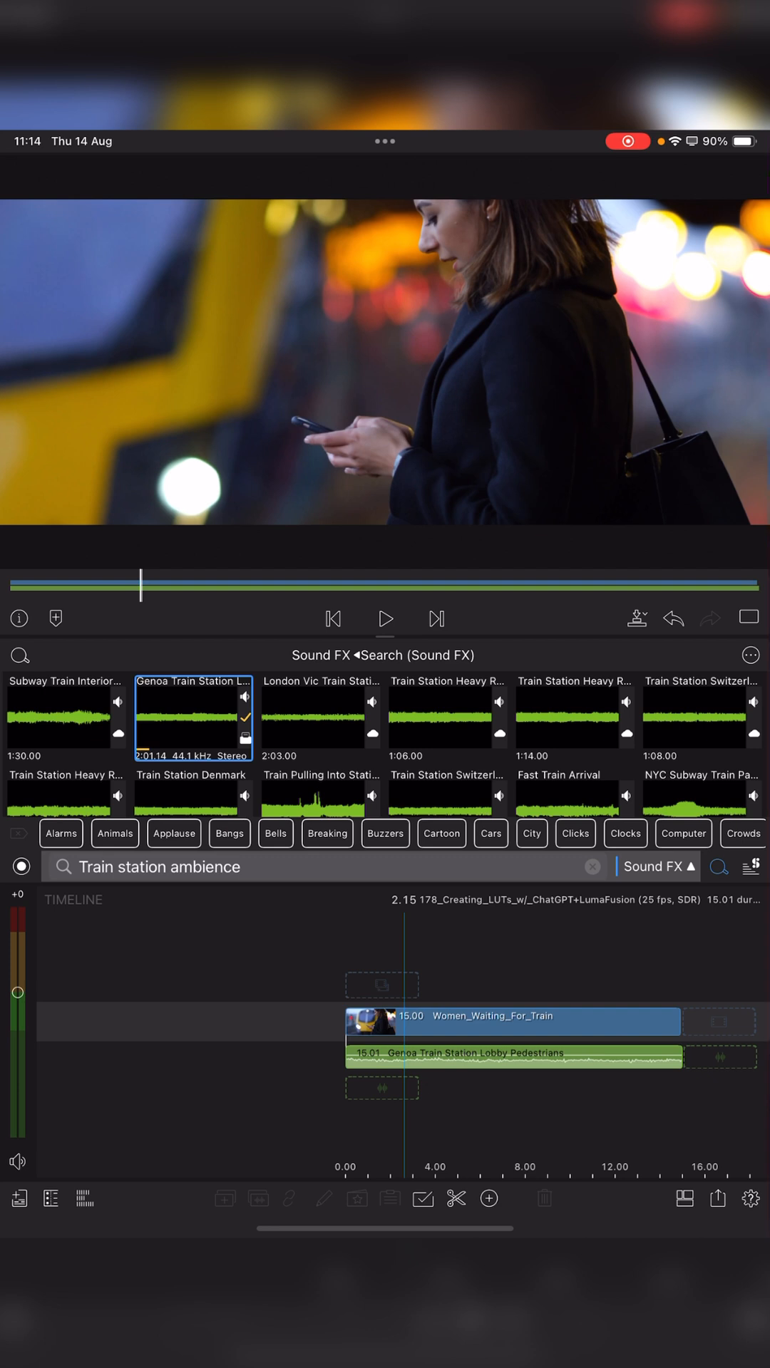
click(513, 1022)
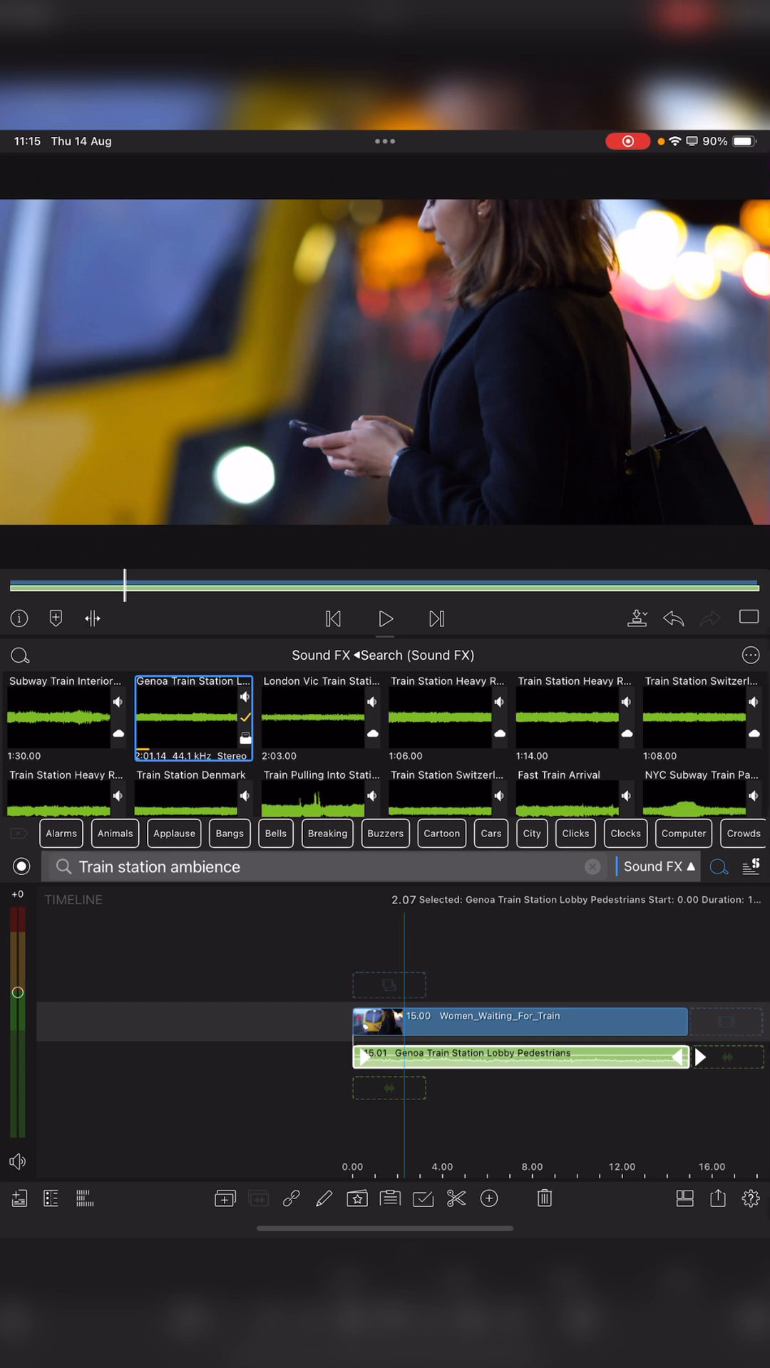
Add a roughly 2.21-second cross dissolve at the head of the Genoa ambience clip.
click(488, 1197)
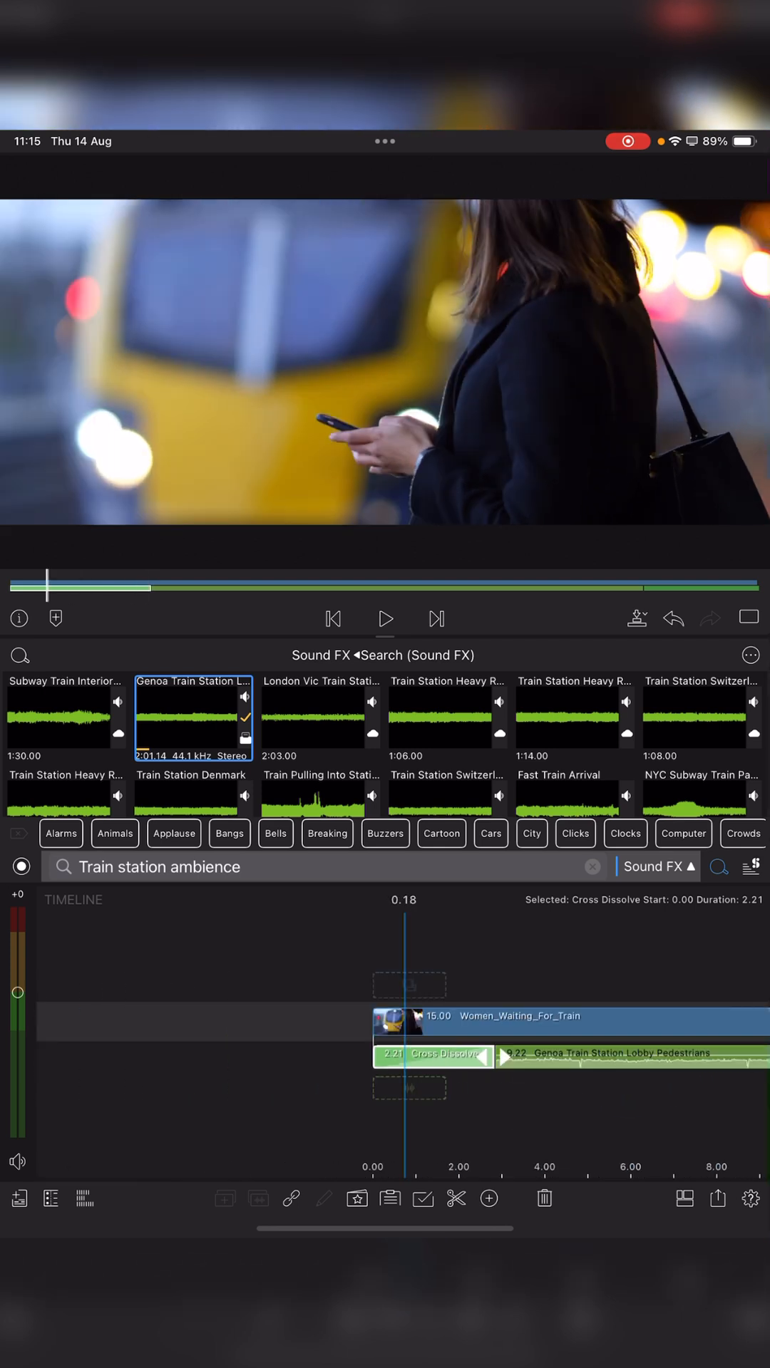
Play the project's opening to preview the Genoa clip's cross dissolve fade-in.
click(384, 618)
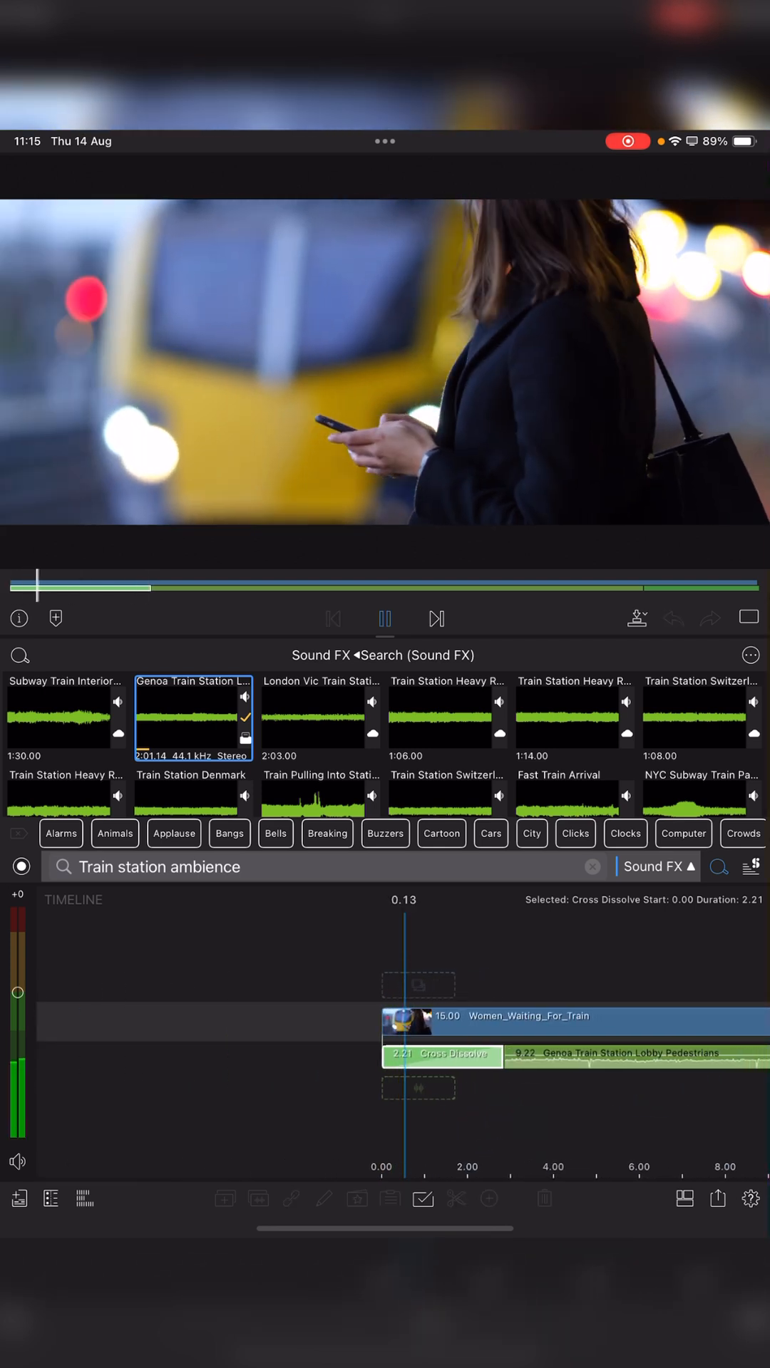